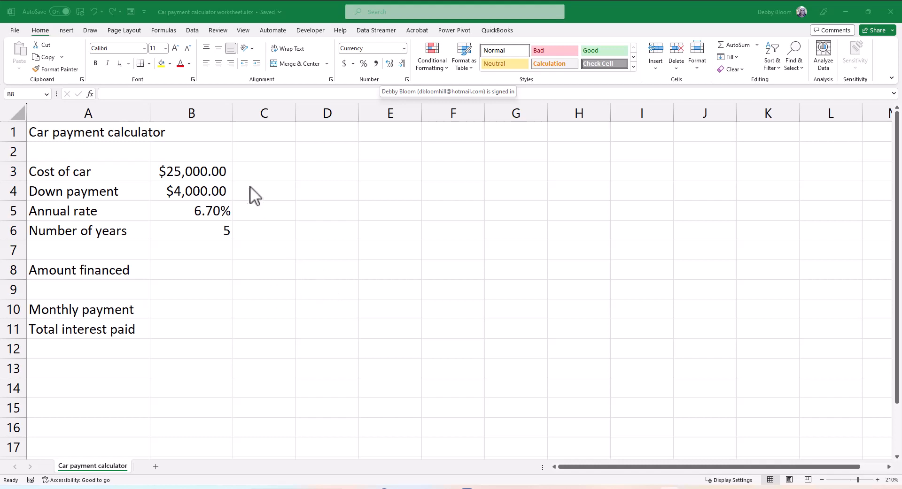
Review the loan inputs (cost, down payment, rate, years) and the empty result cells
{"action": "left_click", "coordinate": [192, 171]}
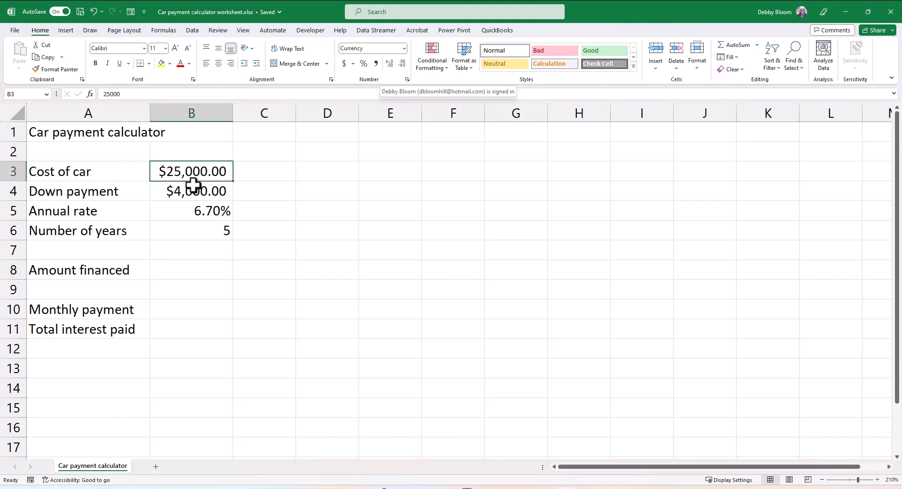
{"action": "left_click", "coordinate": [192, 191]}
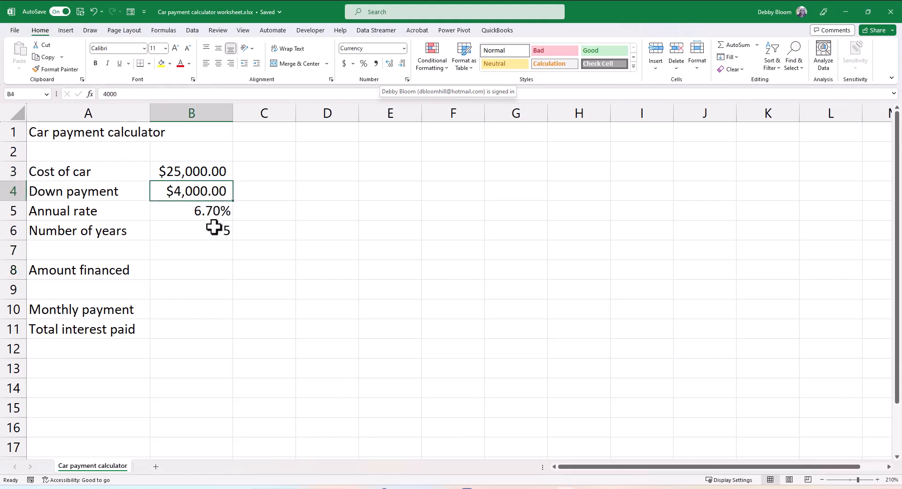
{"action": "left_click", "coordinate": [191, 211]}
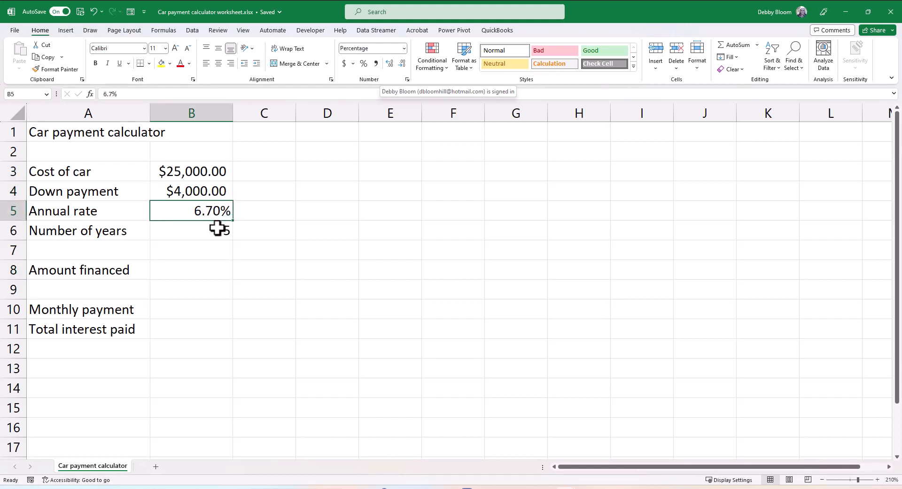
{"action": "left_click_drag", "start_coordinate": [191, 171], "coordinate": [191, 231]}
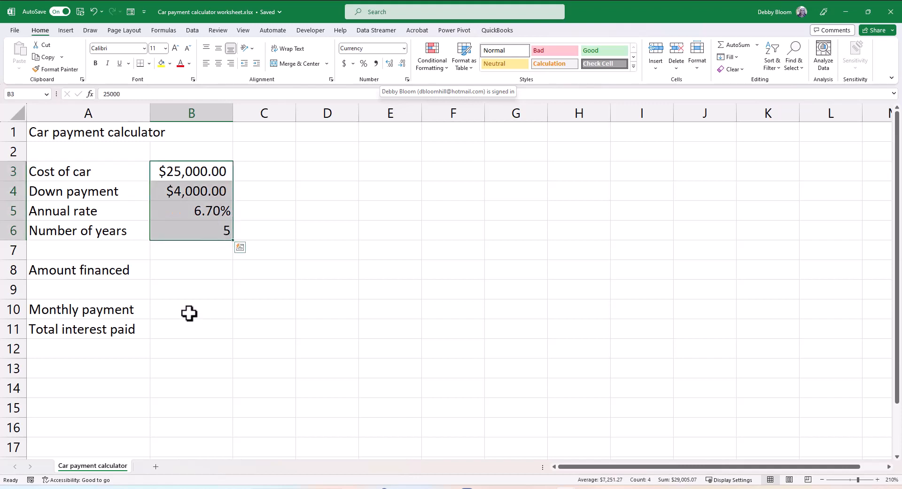
{"action": "left_click", "coordinate": [190, 310]}
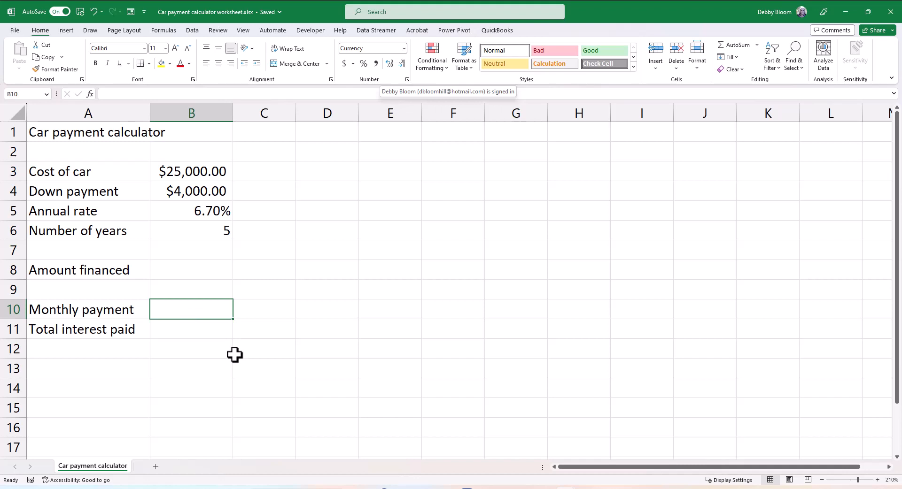
{"action": "left_click", "coordinate": [191, 330]}
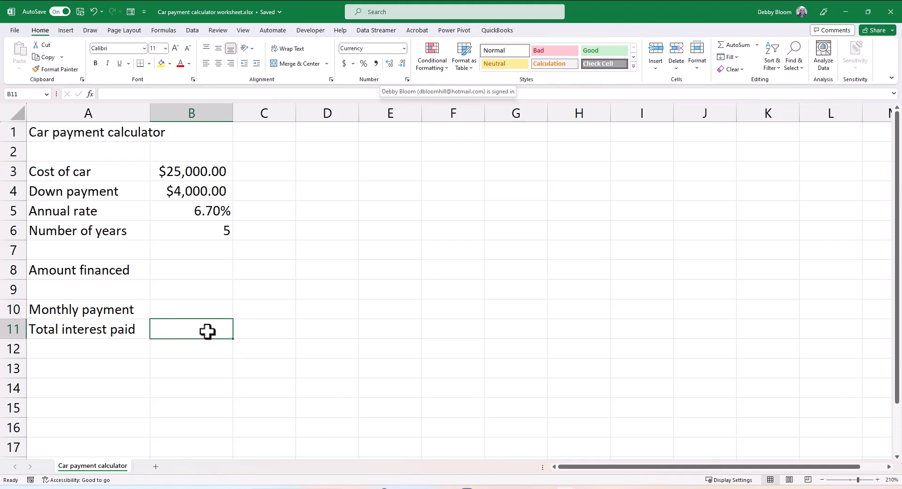
{"action": "mouse_move", "coordinate": [248, 266]}
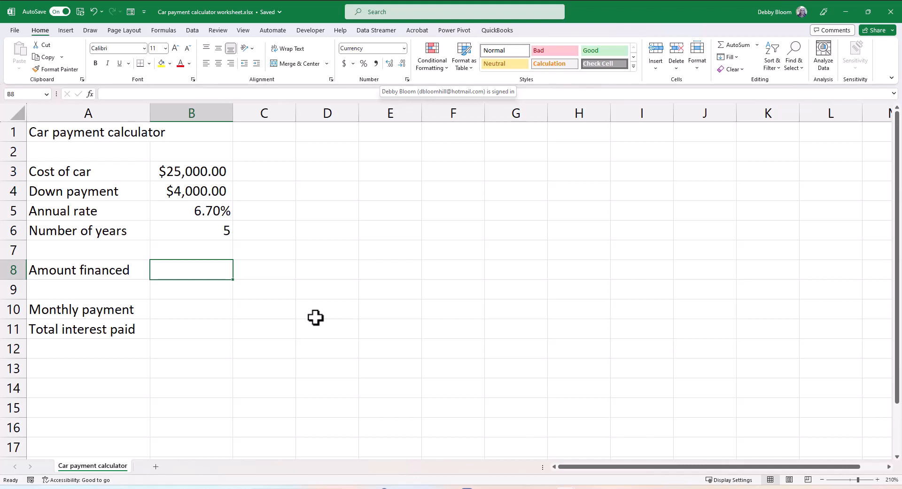
Enter Amount financed as cost of car minus down payment (=B3-B4), giving $21,000.00
{"action": "type", "text": "="}
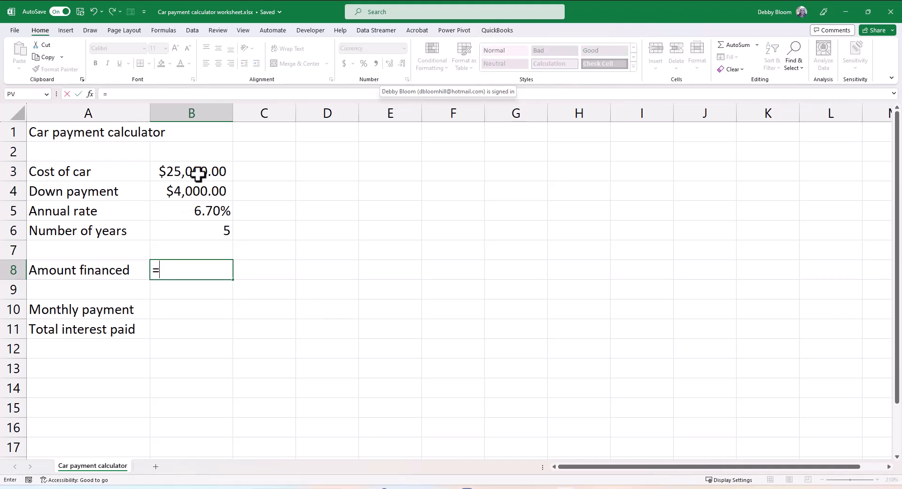
{"action": "left_click", "coordinate": [191, 171]}
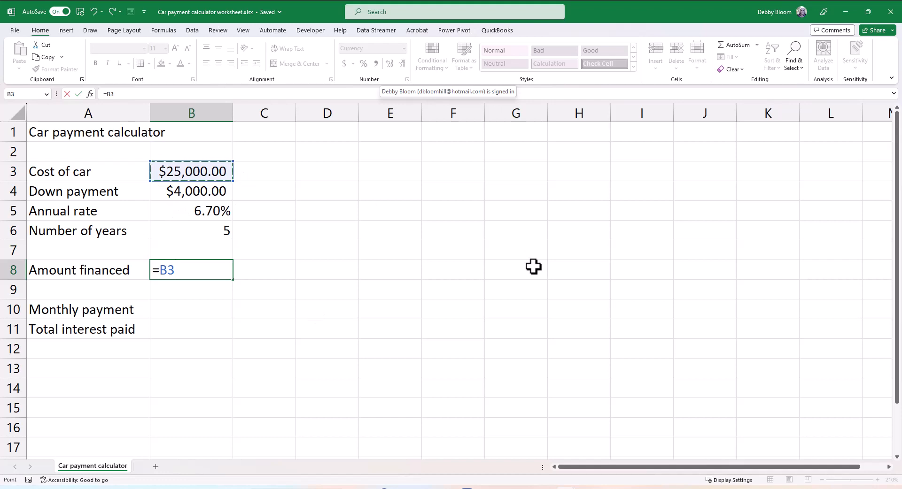
{"action": "type", "text": "-"}
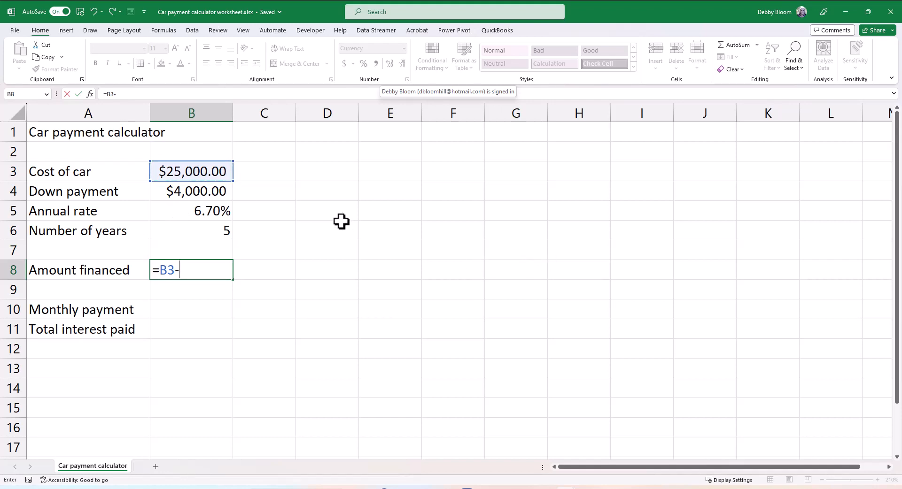
{"action": "left_click", "coordinate": [192, 192]}
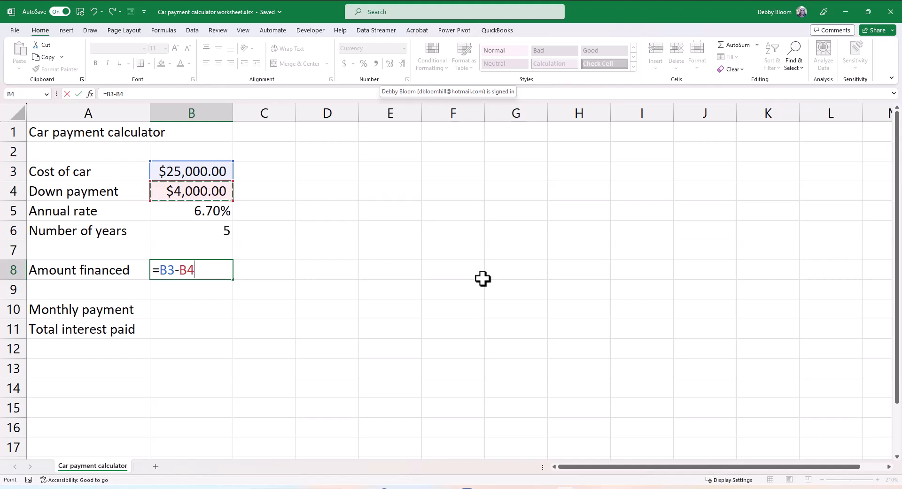
{"action": "key", "text": "Enter"}
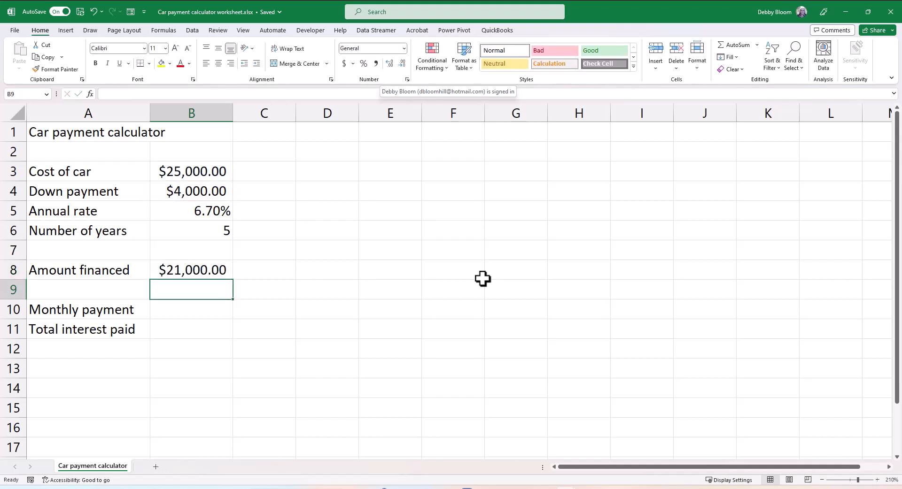
{"action": "mouse_move", "coordinate": [421, 339]}
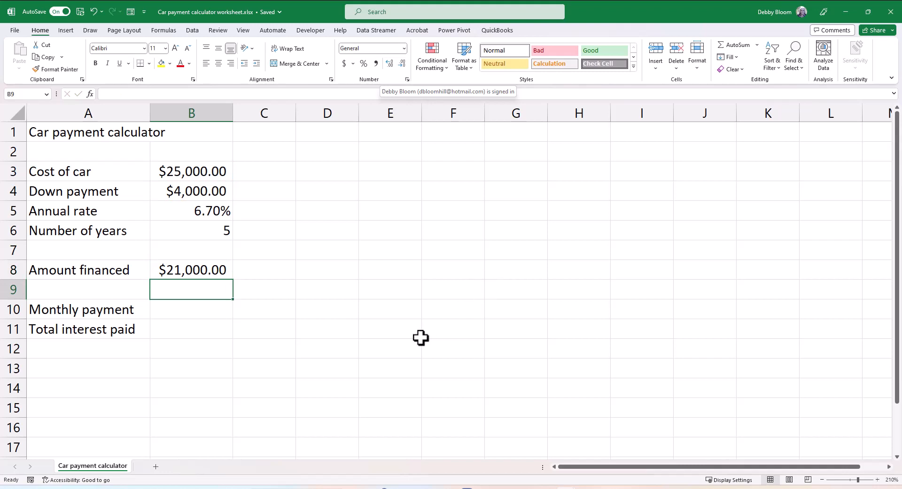
{"action": "mouse_move", "coordinate": [212, 311]}
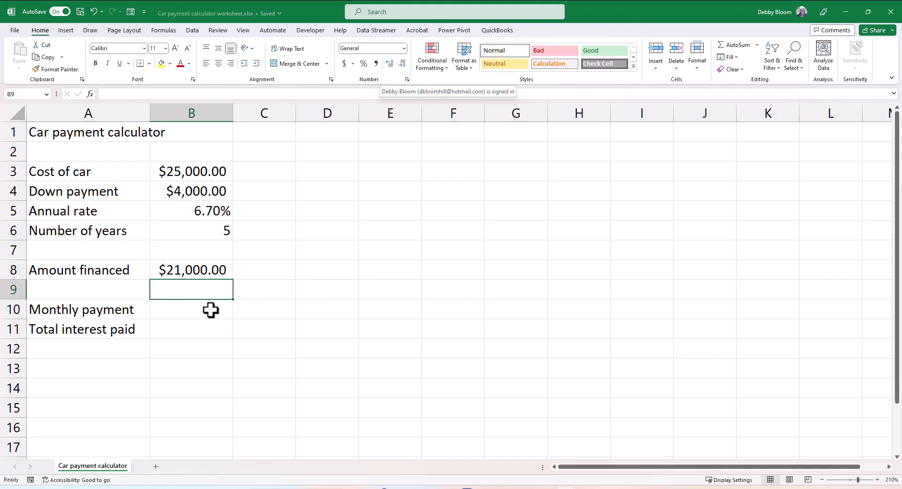
{"action": "left_click", "coordinate": [191, 309]}
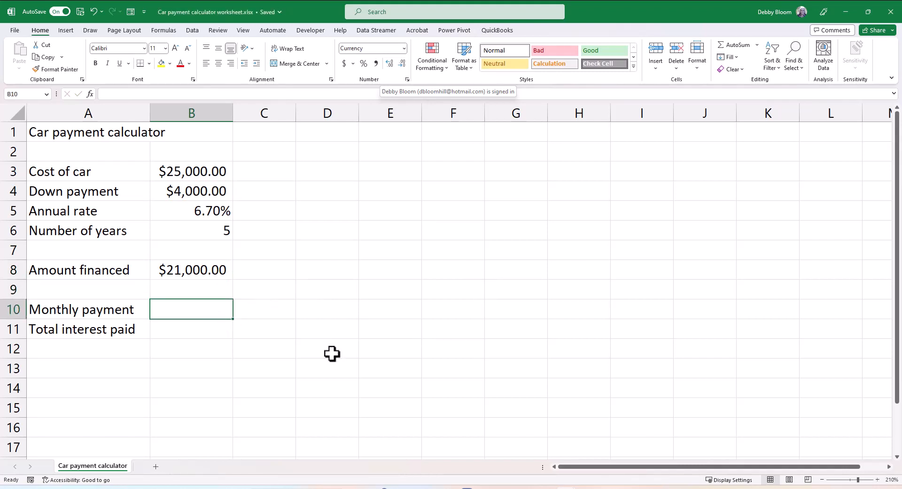
{"action": "left_click", "coordinate": [191, 290]}
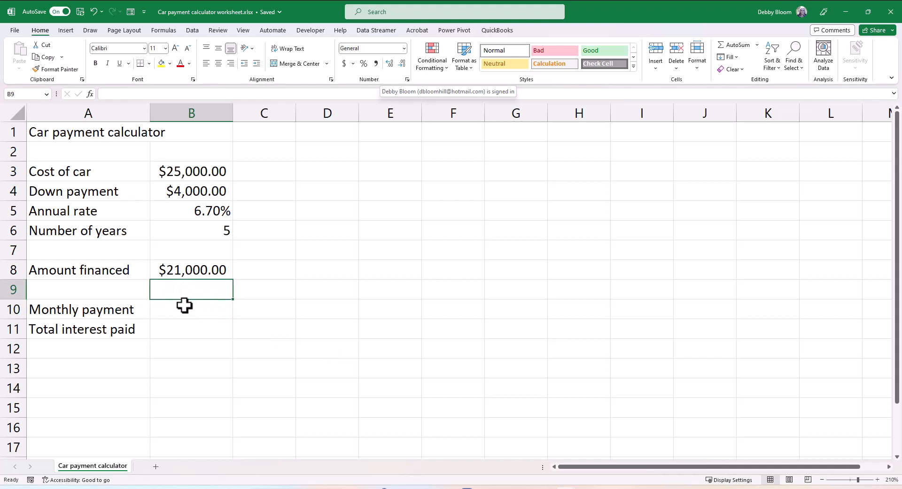
{"action": "left_click", "coordinate": [191, 309]}
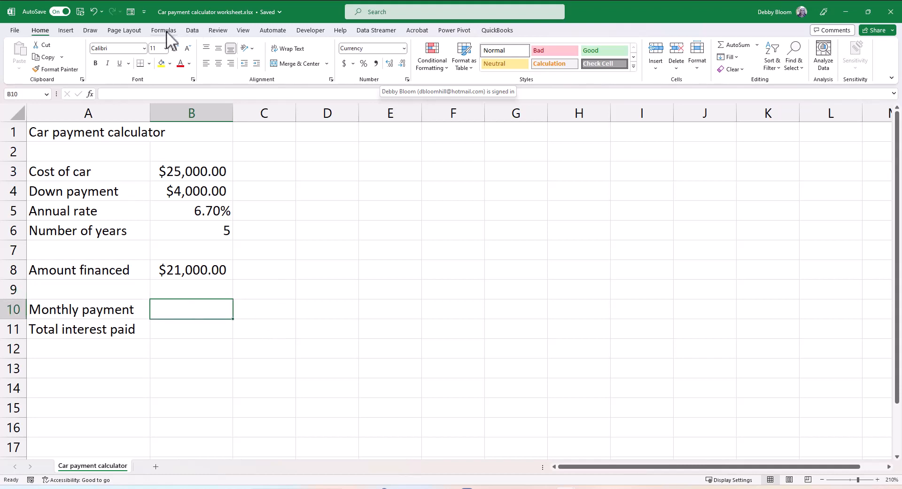
Browse the Financial function list on the Formulas ribbon down toward PMT
{"action": "left_click", "coordinate": [163, 30]}
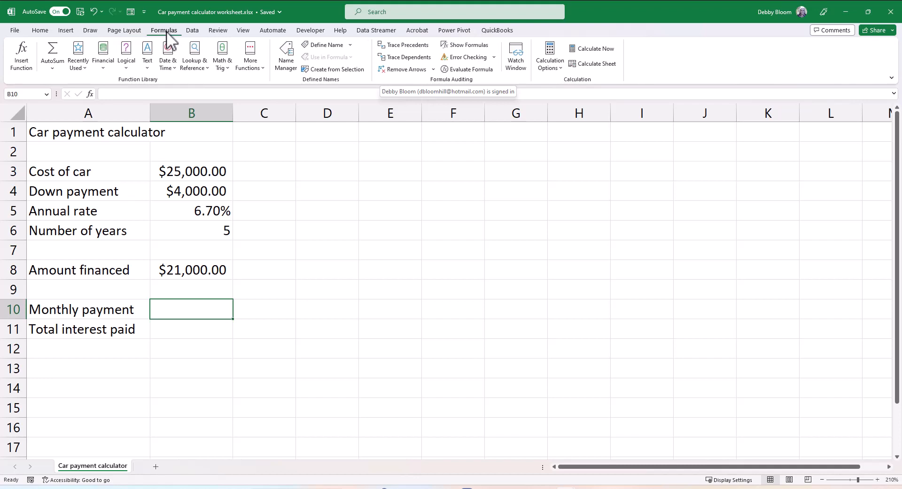
{"action": "left_click", "coordinate": [103, 56]}
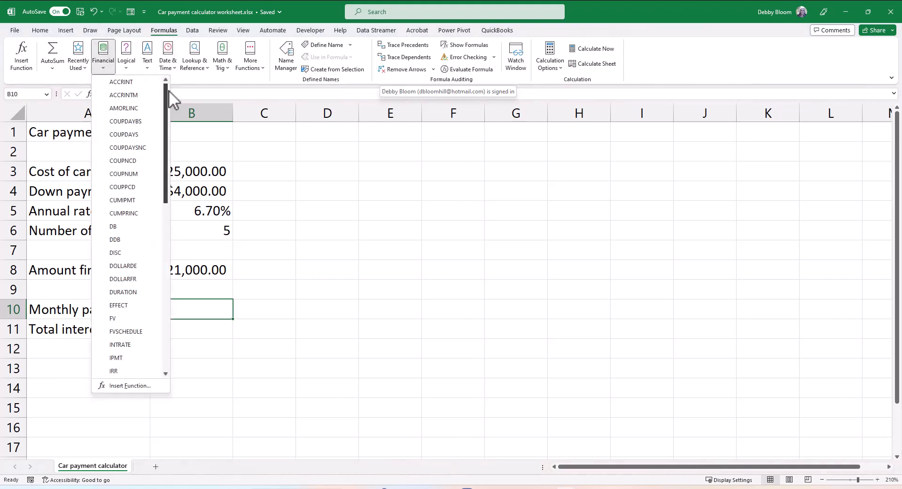
{"action": "scroll", "scroll_direction": "down", "scroll_amount": 3}
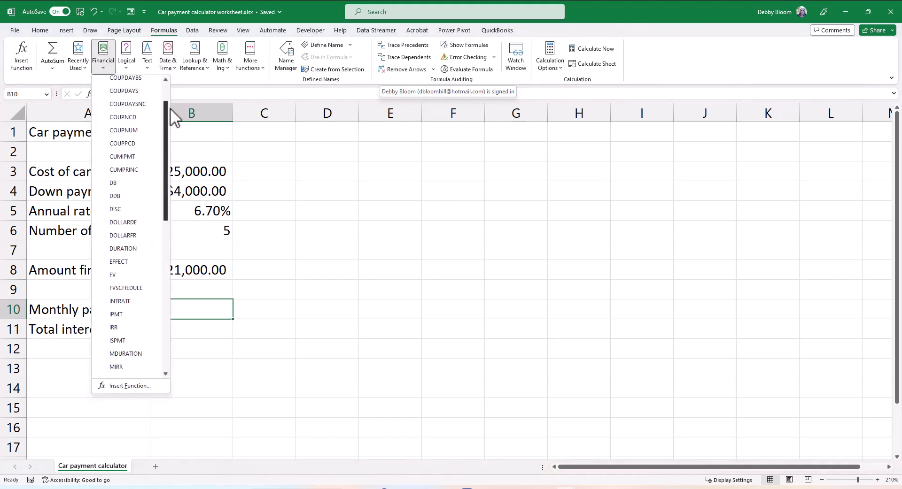
{"action": "scroll", "scroll_direction": "down", "scroll_amount": 3}
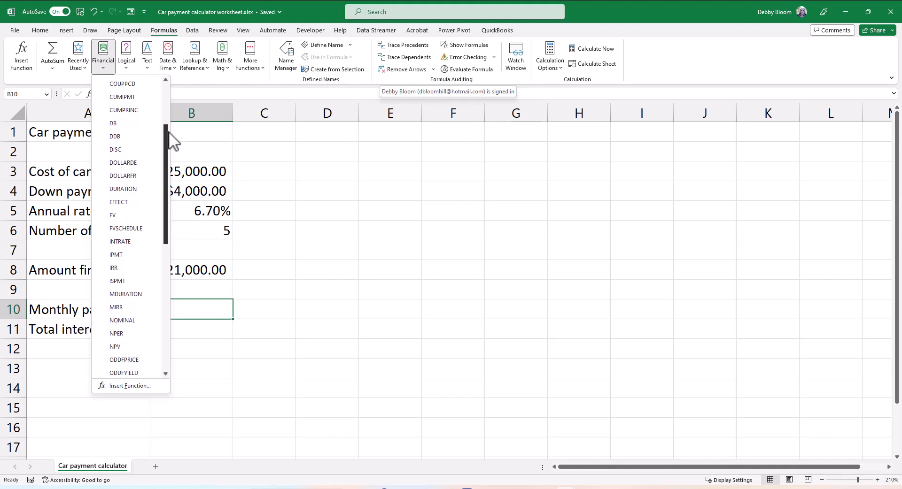
{"action": "scroll", "scroll_direction": "down", "scroll_amount": 3}
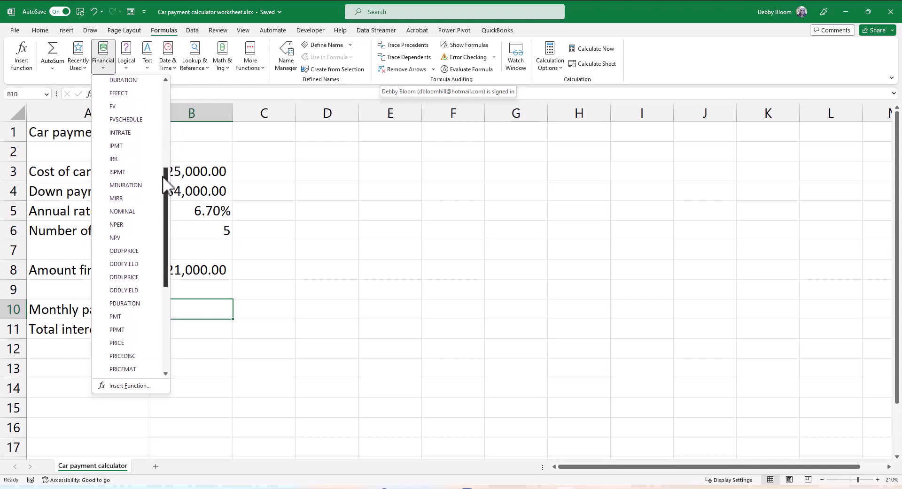
{"action": "scroll", "scroll_direction": "down", "scroll_amount": 3}
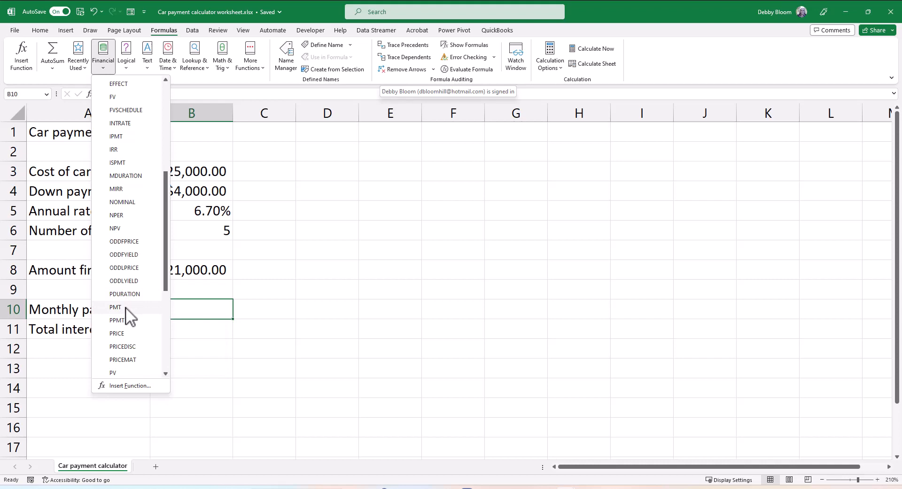
{"action": "mouse_move", "coordinate": [115, 307]}
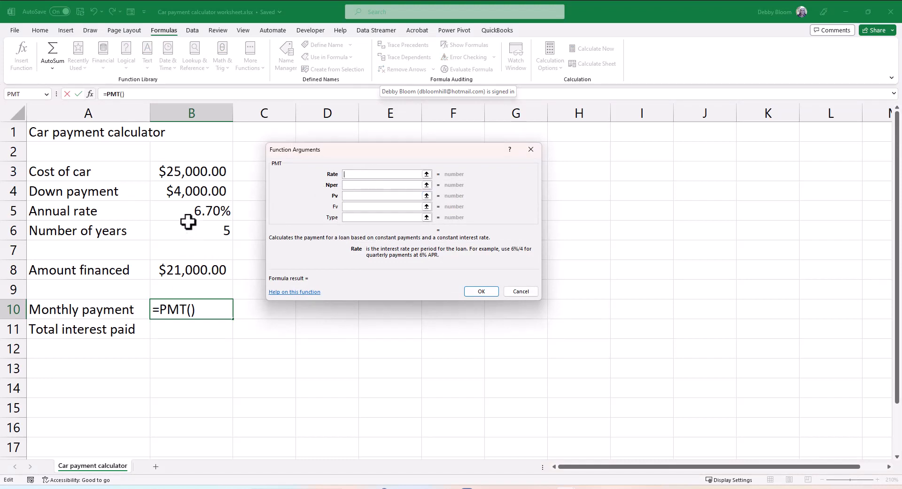
Set the PMT Rate argument to the annual rate divided by 12 (B5/12)
{"action": "left_click", "coordinate": [191, 211]}
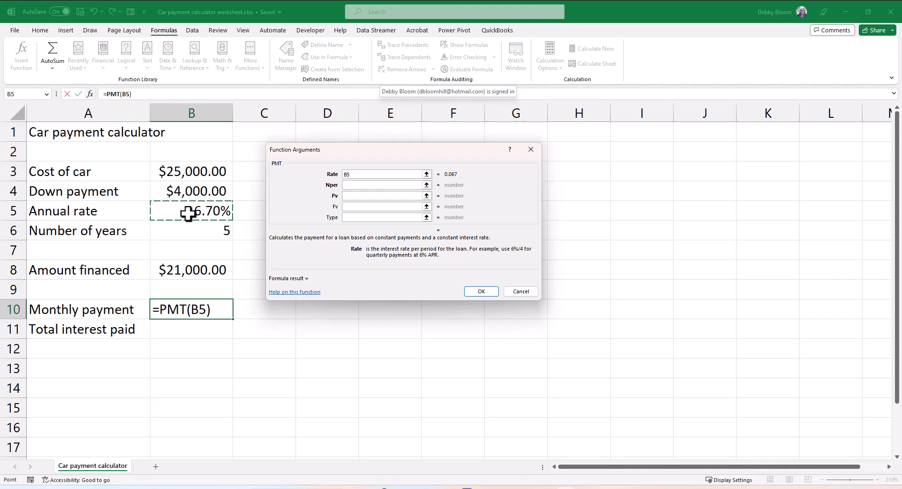
{"action": "type", "text": "/"}
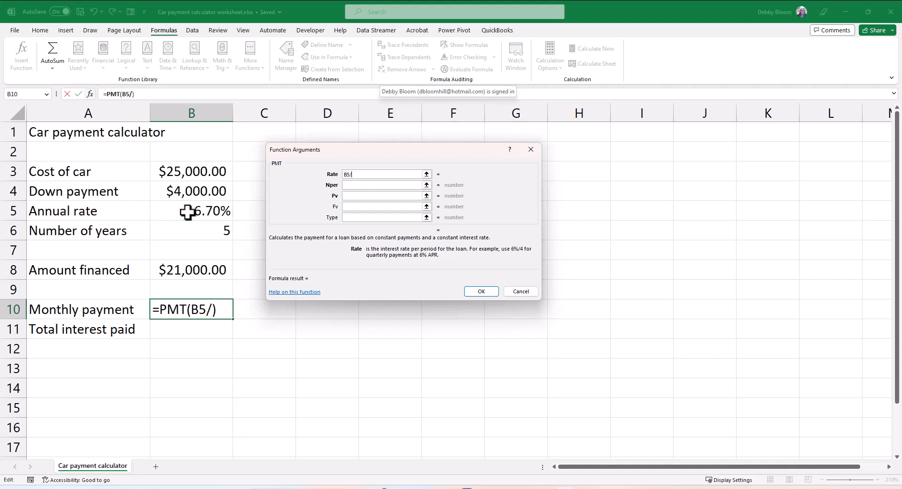
{"action": "type", "text": "12"}
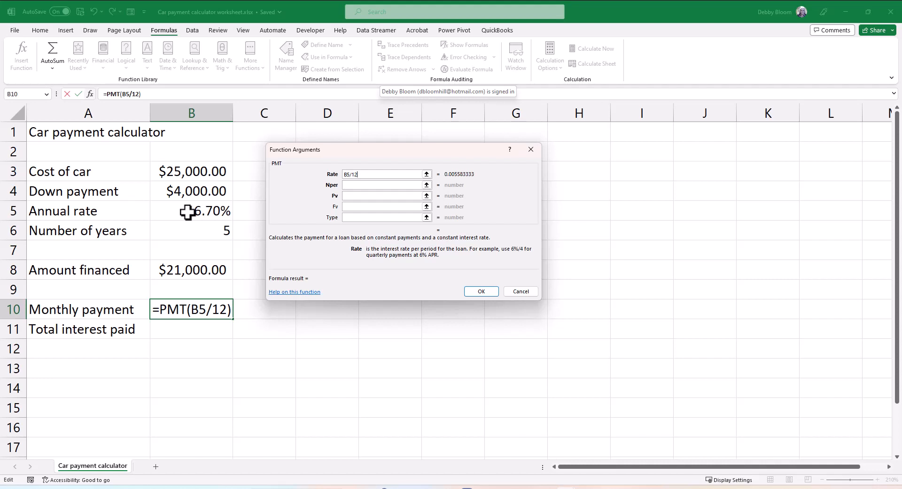
{"action": "left_click", "coordinate": [386, 185]}
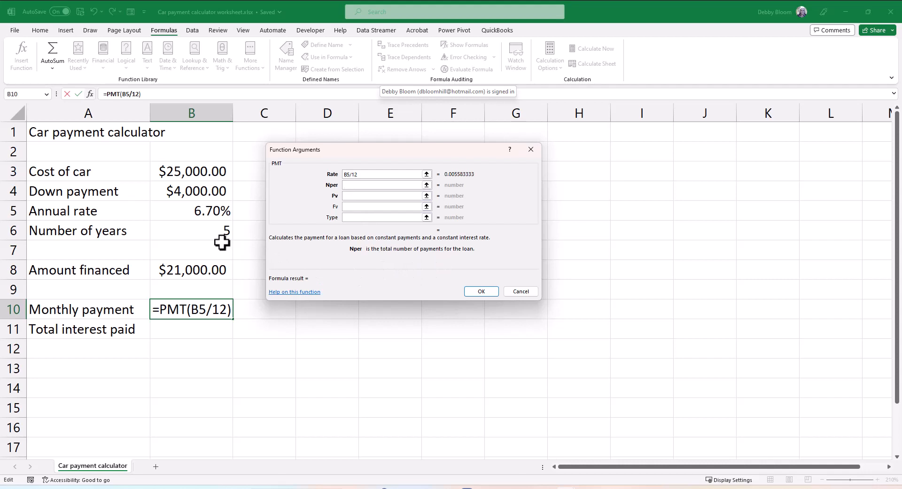
{"action": "left_click", "coordinate": [382, 185]}
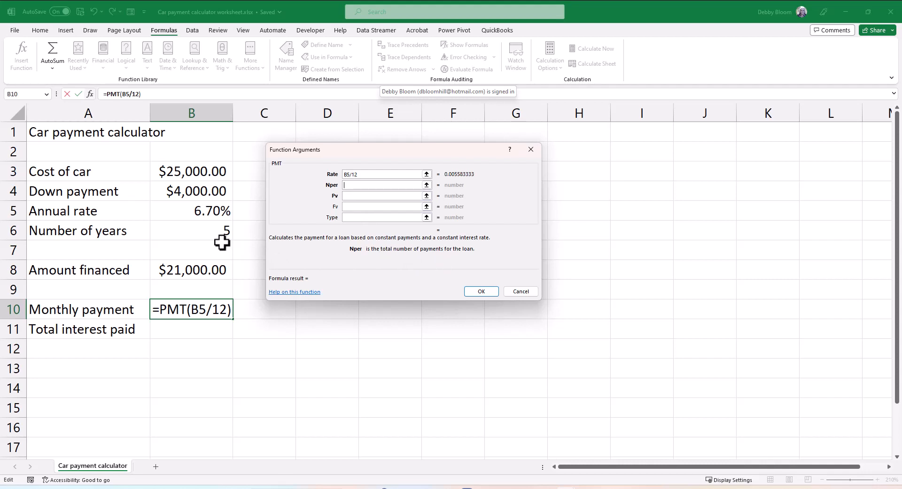
{"action": "mouse_move", "coordinate": [368, 189]}
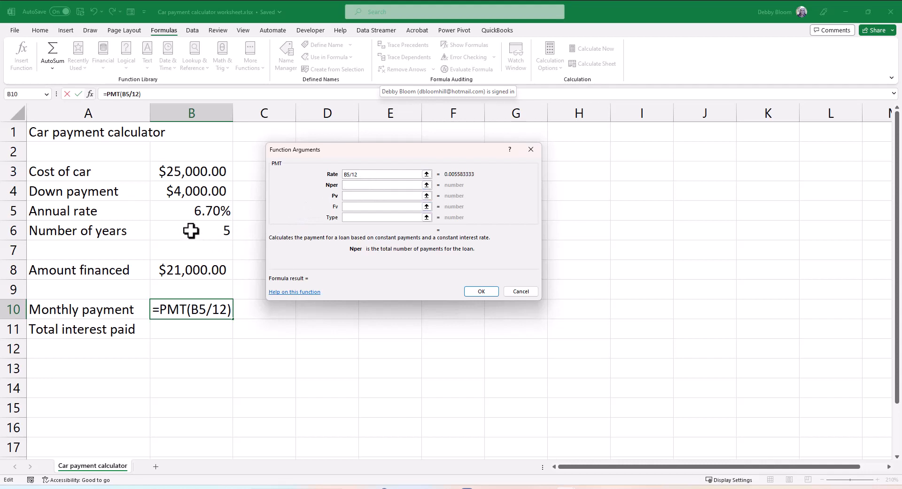
Set Nper to years times 12 (B6*12) and Pv to the negative amount financed (-B8)
{"action": "left_click", "coordinate": [191, 231]}
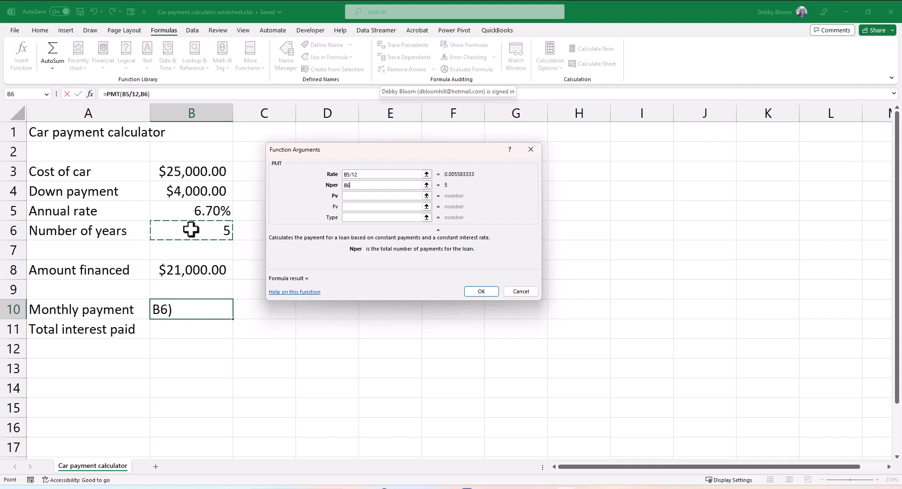
{"action": "type", "text": "*"}
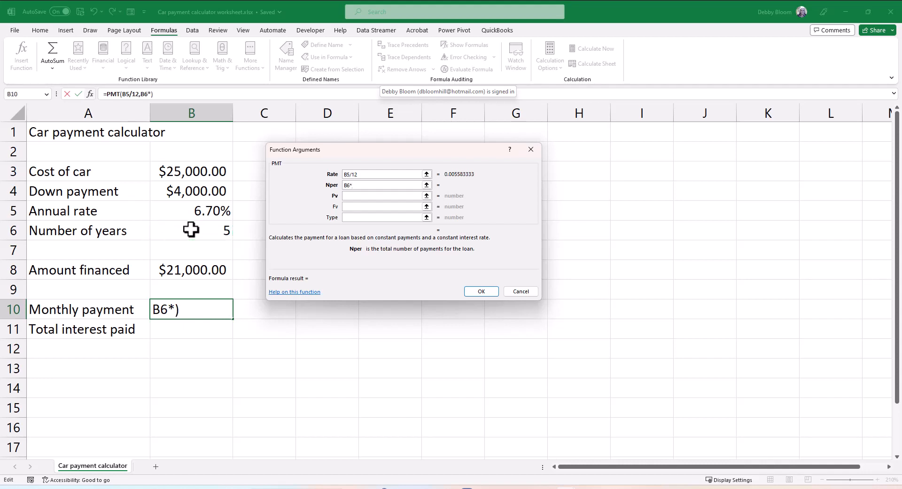
{"action": "type", "text": "12"}
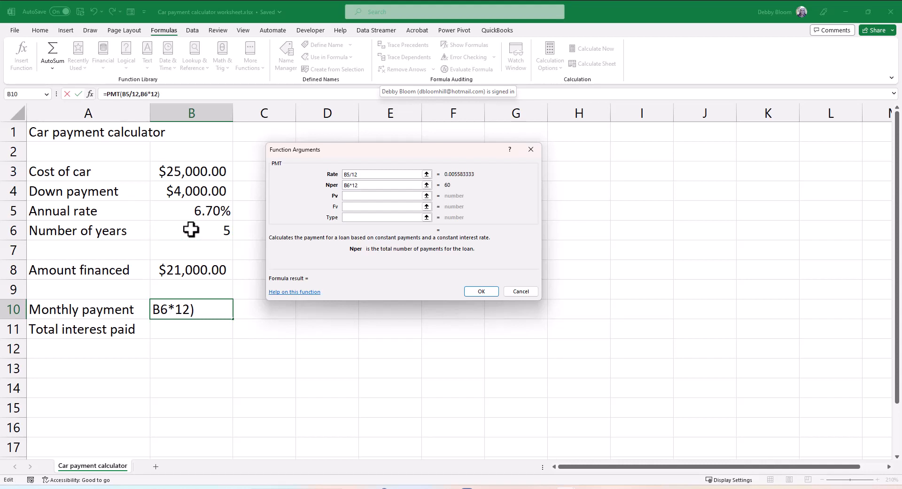
{"action": "left_click", "coordinate": [385, 185]}
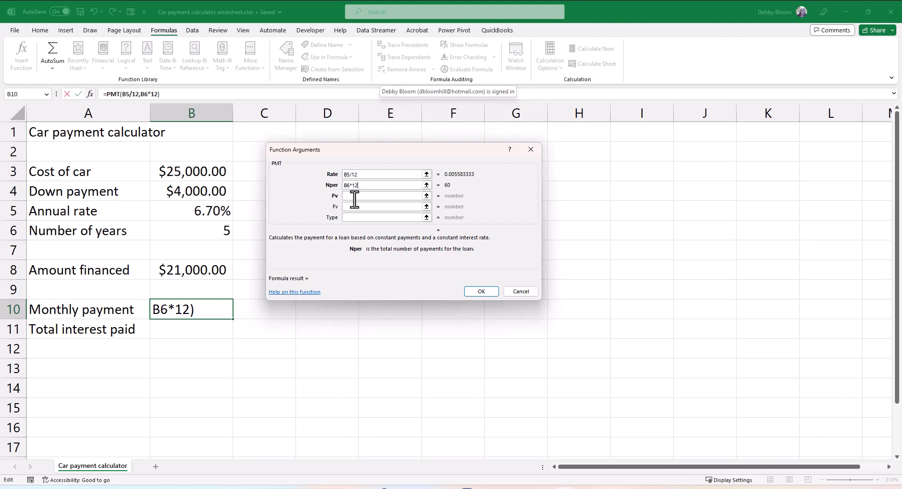
{"action": "left_click", "coordinate": [385, 195]}
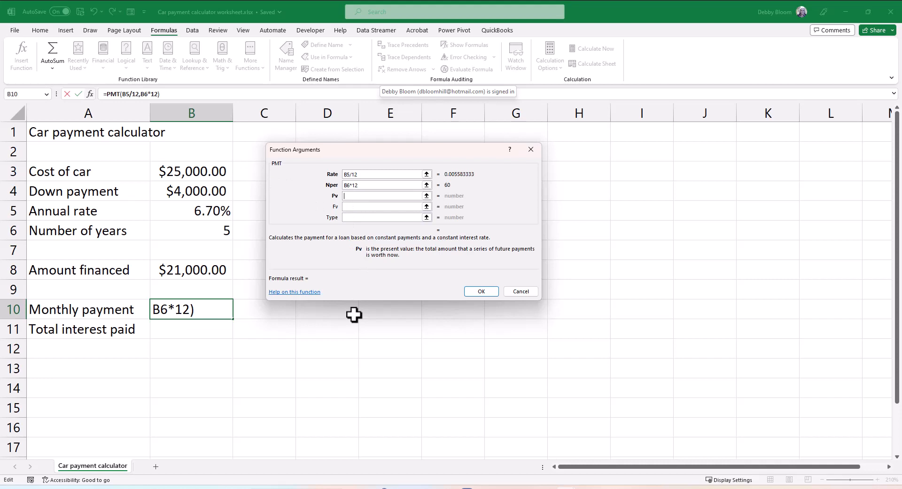
{"action": "type", "text": "-"}
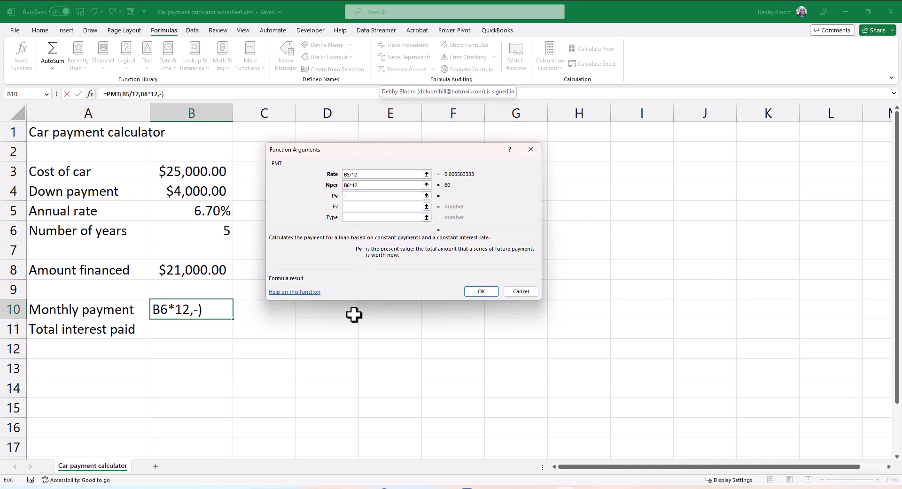
{"action": "mouse_move", "coordinate": [345, 313]}
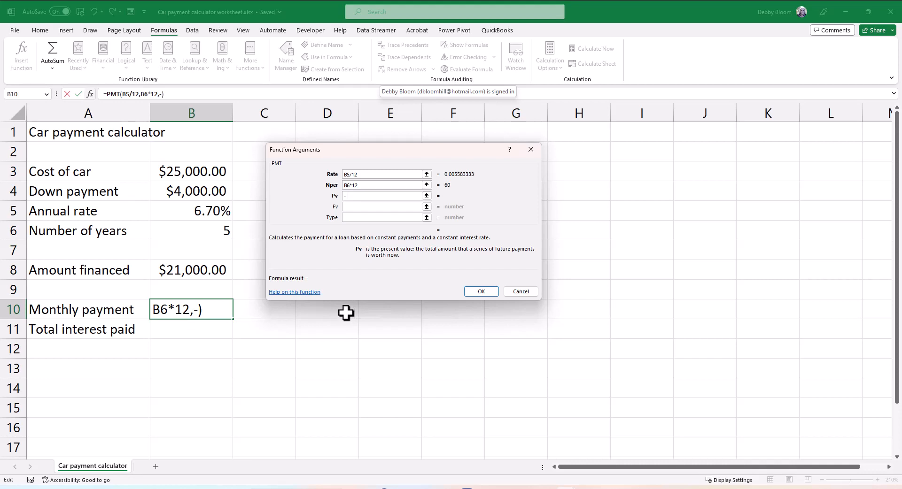
{"action": "left_click", "coordinate": [190, 270]}
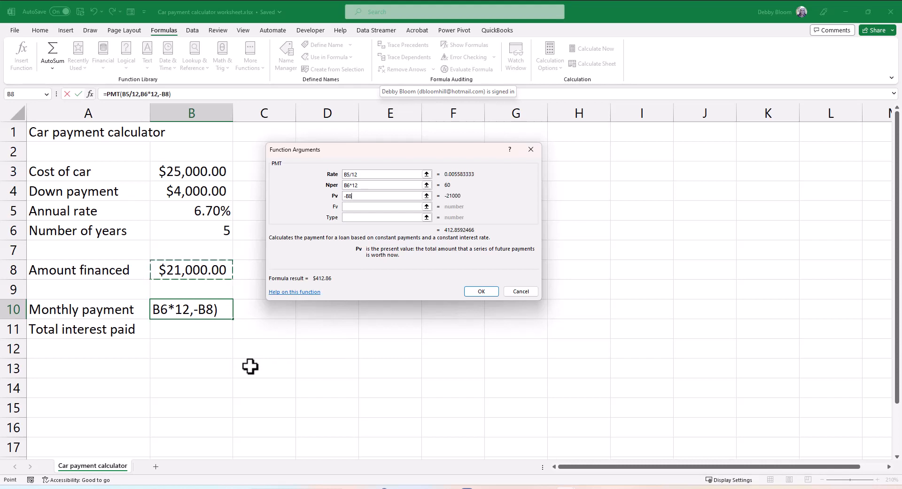
{"action": "mouse_move", "coordinate": [476, 311]}
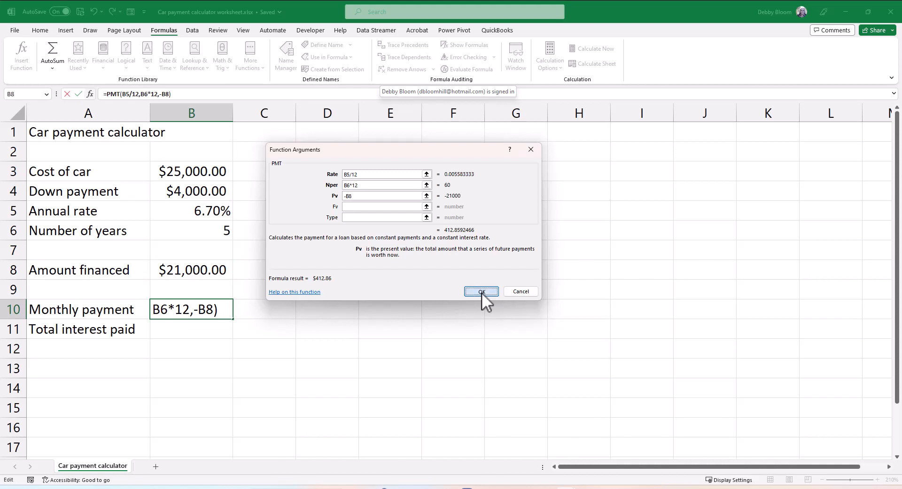
Confirm the PMT formula for a $412.86 monthly payment and begin a formula in Total interest paid
{"action": "left_click", "coordinate": [481, 292]}
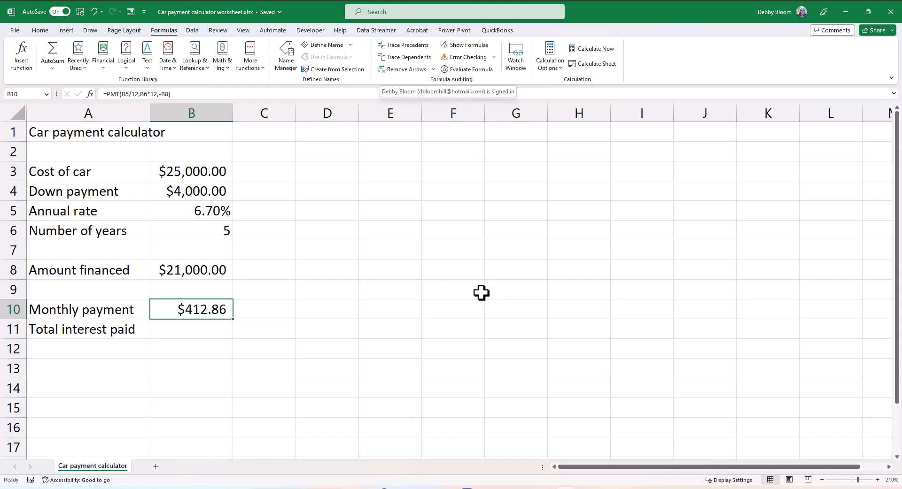
{"action": "mouse_move", "coordinate": [223, 330]}
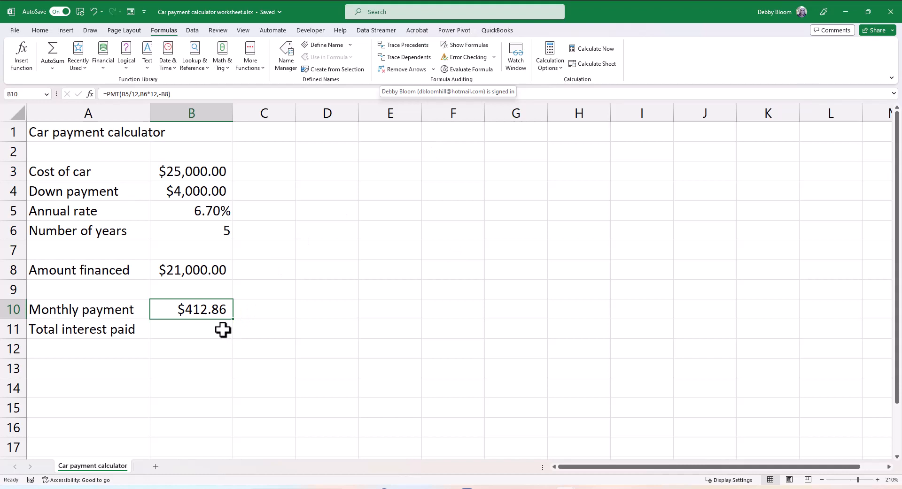
{"action": "left_click", "coordinate": [191, 330]}
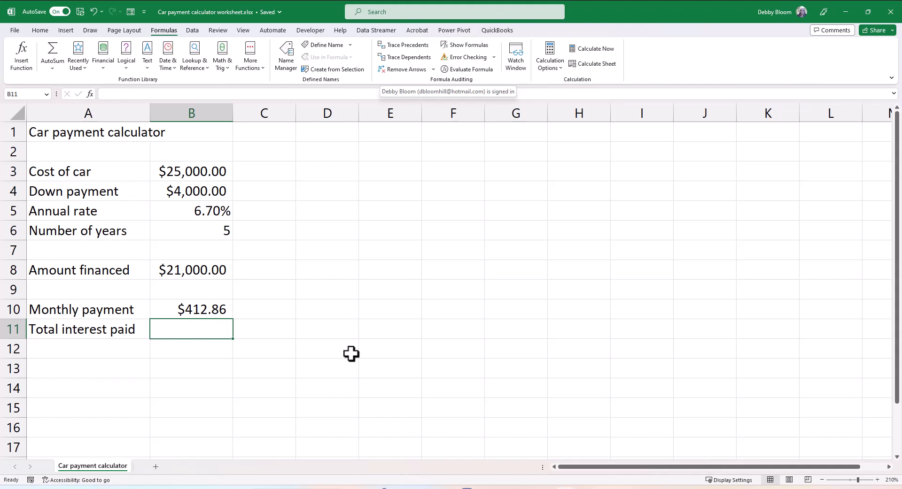
{"action": "type", "text": "="}
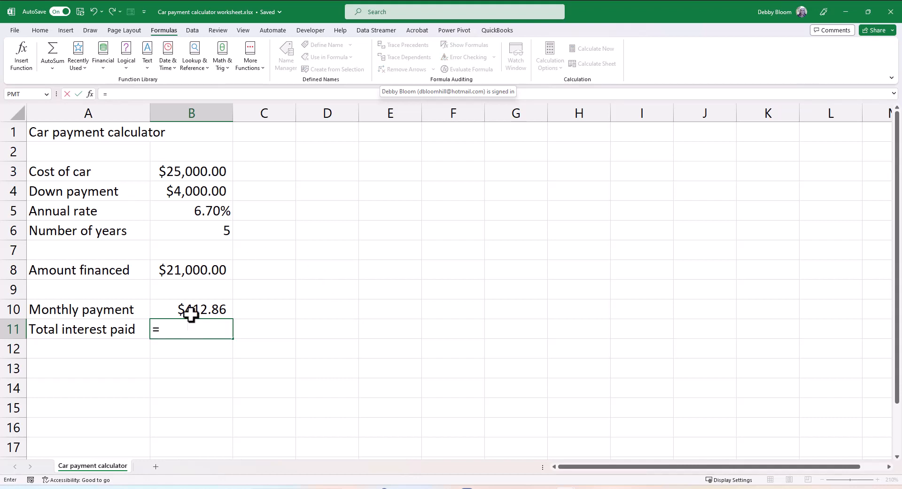
Enter total interest as =B10*12*B6-B8, giving $3,771.55
{"action": "left_click", "coordinate": [190, 309]}
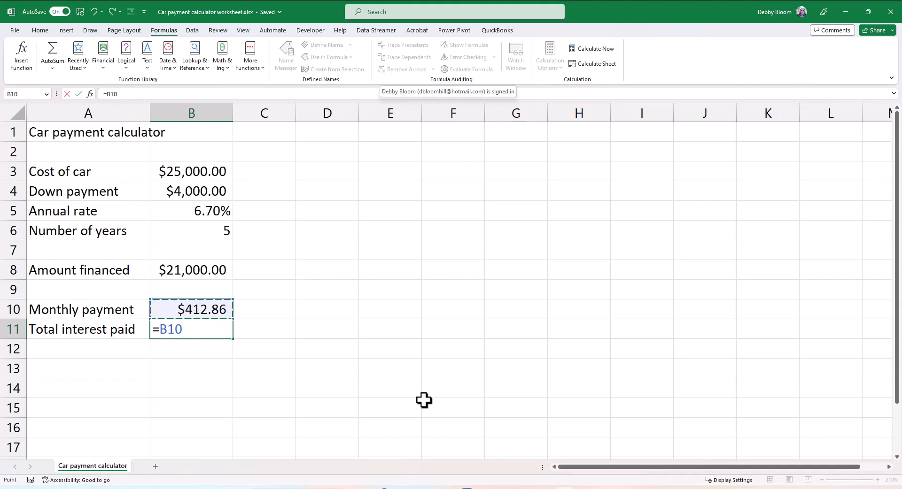
{"action": "type", "text": "*"}
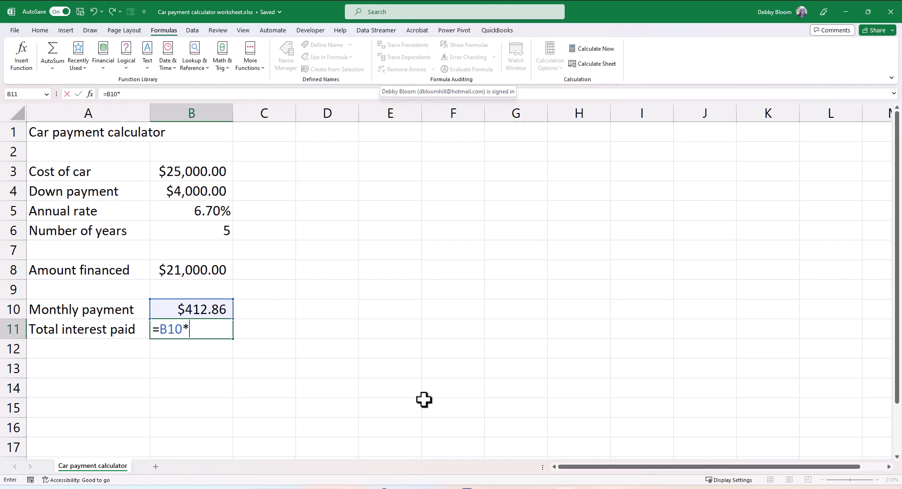
{"action": "type", "text": "12"}
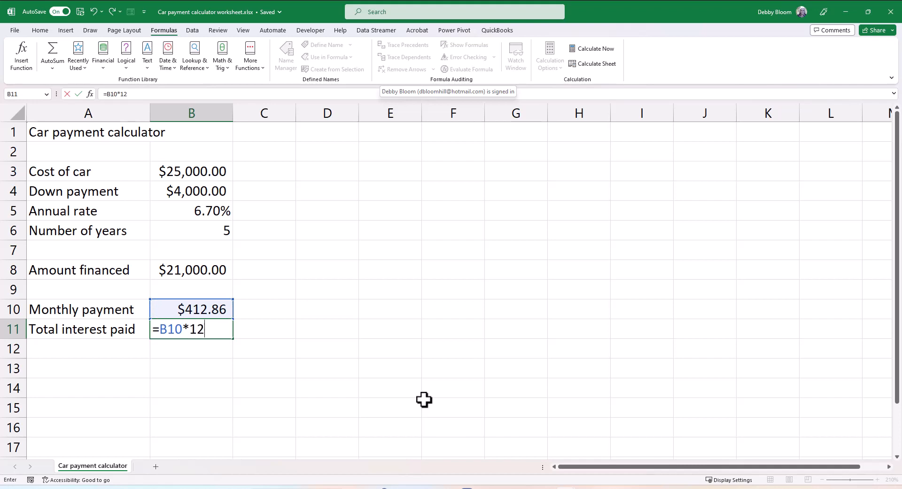
{"action": "type", "text": "*"}
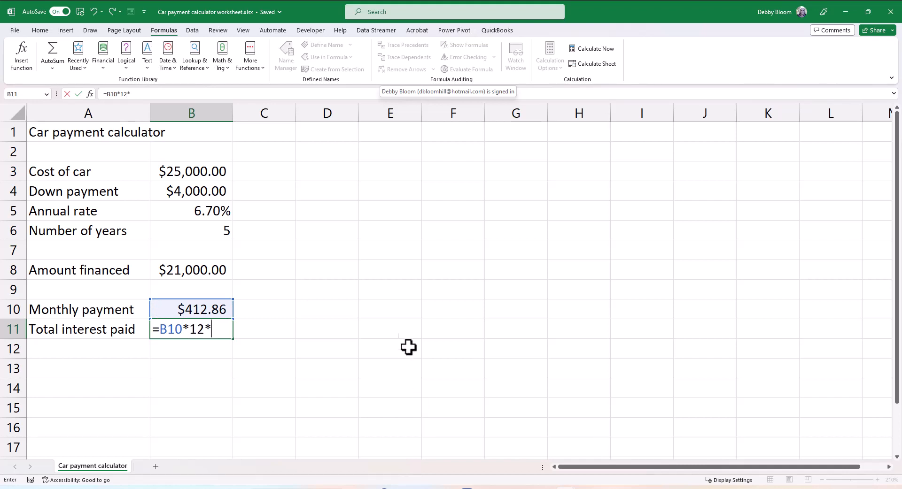
{"action": "left_click", "coordinate": [192, 231]}
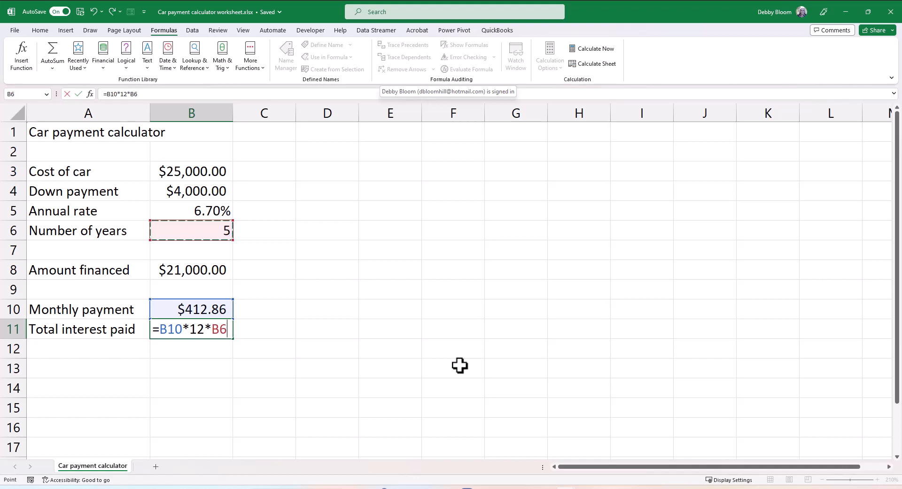
{"action": "type", "text": "-"}
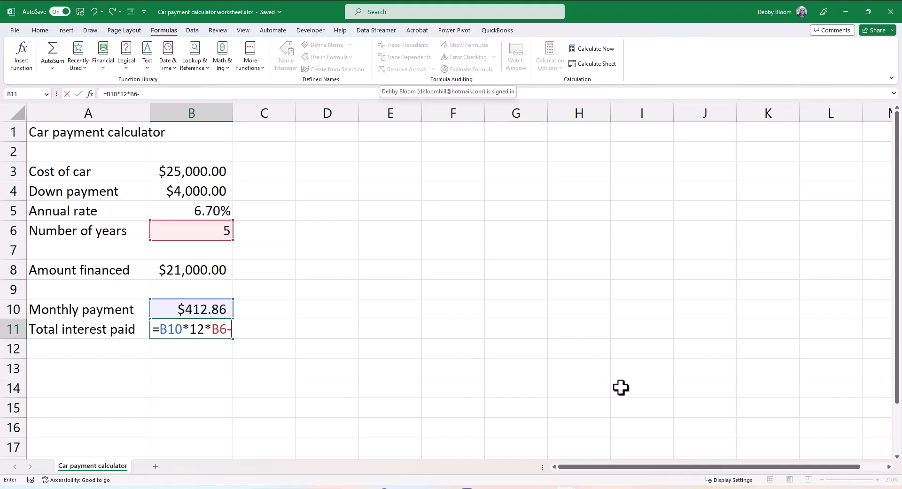
{"action": "left_click", "coordinate": [191, 270]}
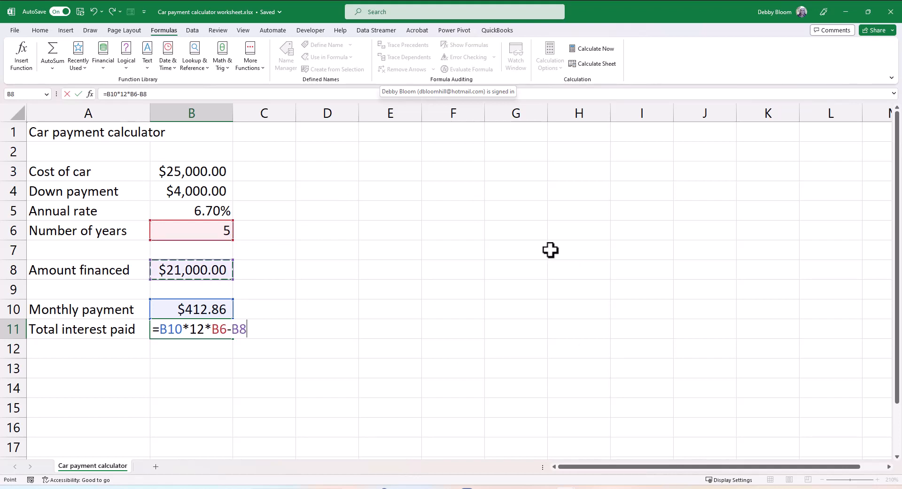
{"action": "key", "text": "enter"}
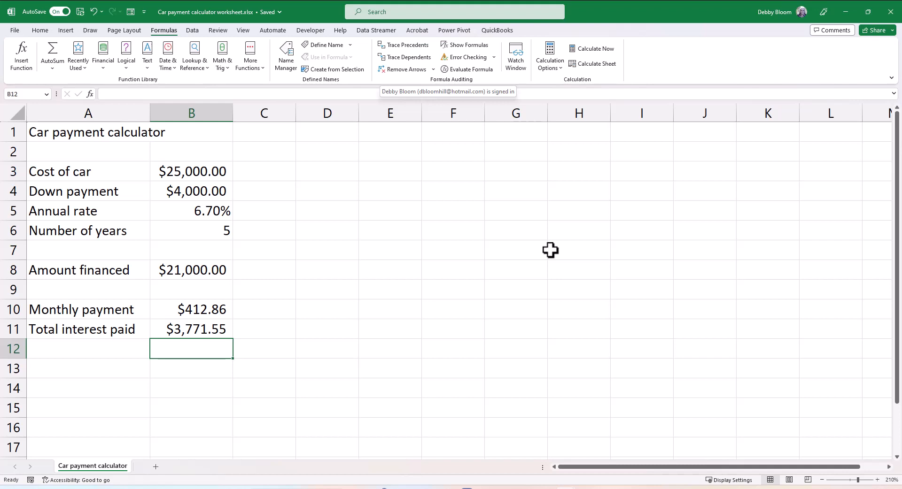
{"action": "mouse_move", "coordinate": [302, 261]}
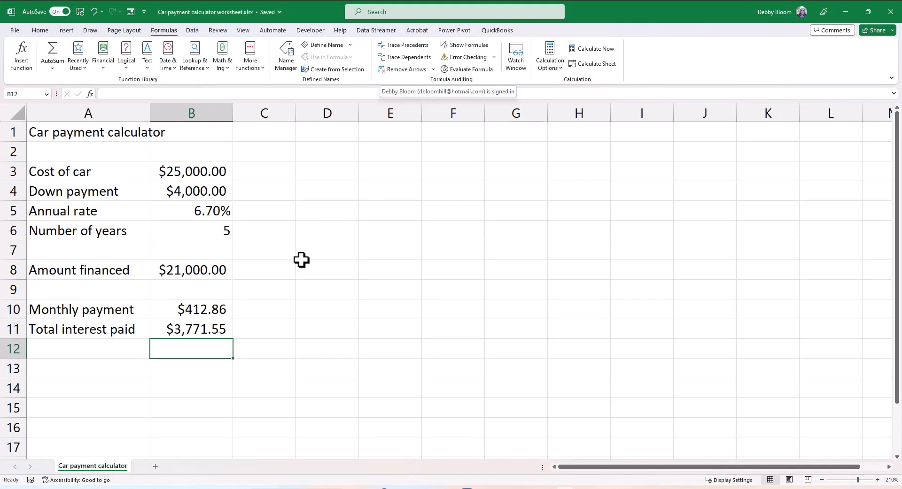
Set cost of car to 35000 and down payment to 8000, then start retyping years as 6
{"action": "left_click", "coordinate": [192, 171]}
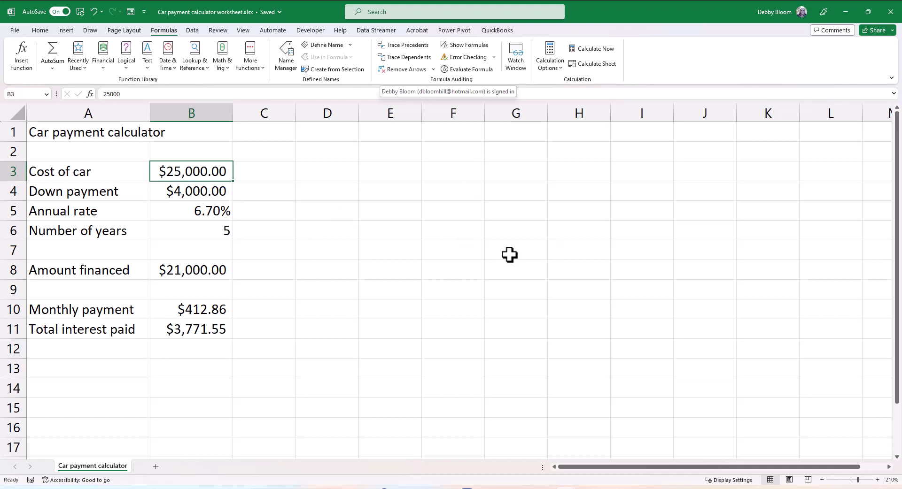
{"action": "type", "text": "35000"}
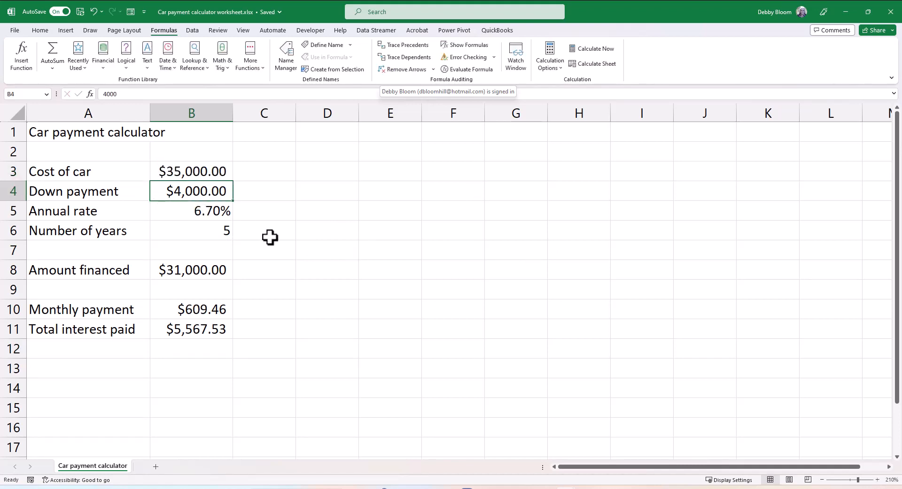
{"action": "mouse_move", "coordinate": [471, 310]}
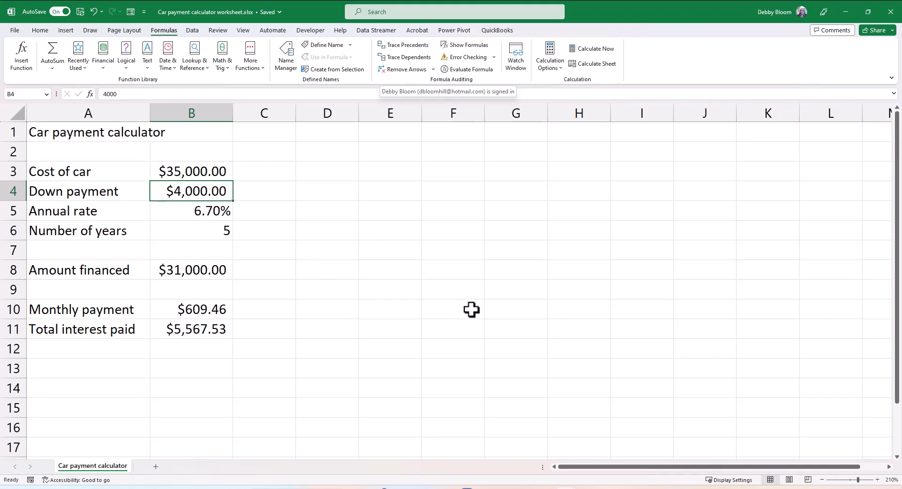
{"action": "type", "text": "8000"}
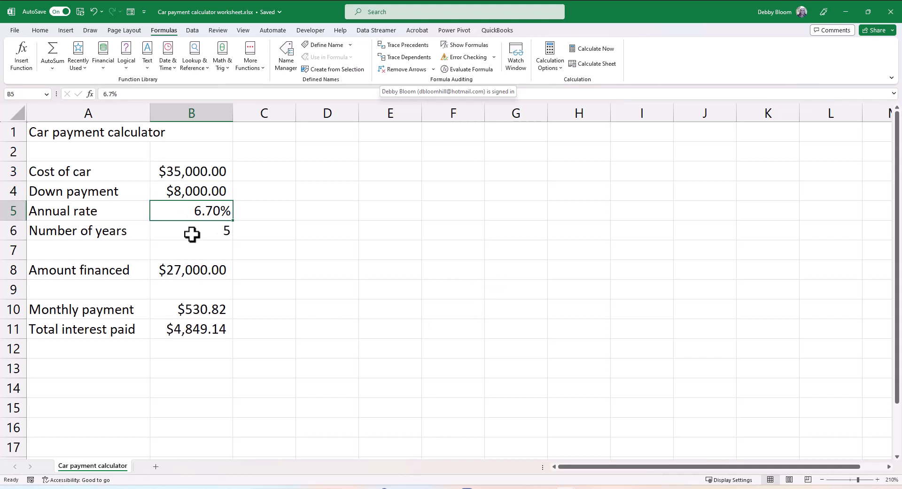
{"action": "type", "text": "6"}
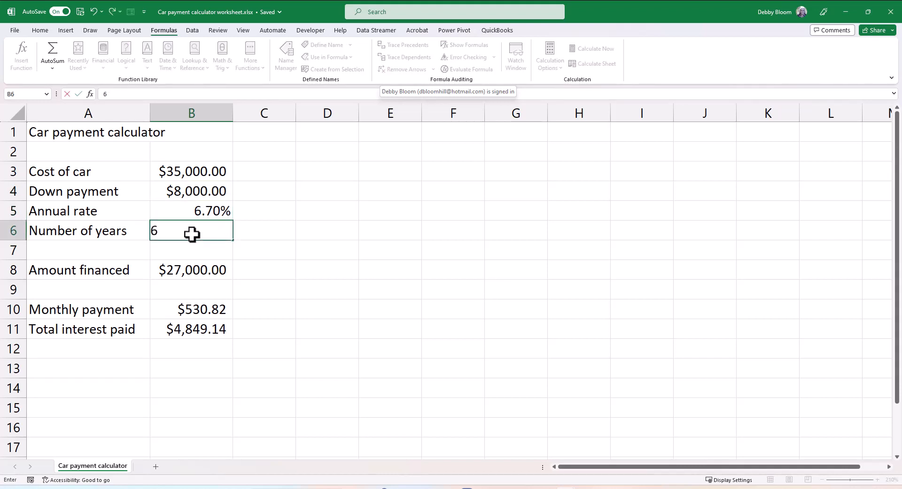